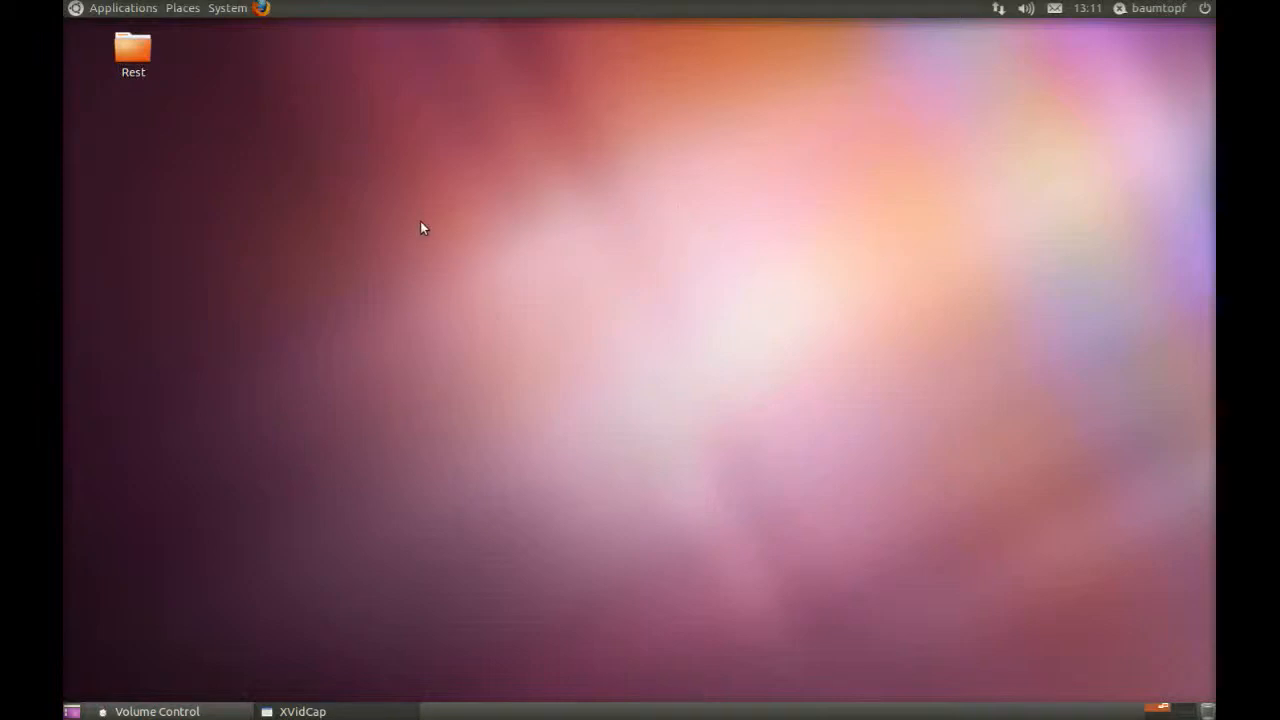
mouse_move(303, 194)
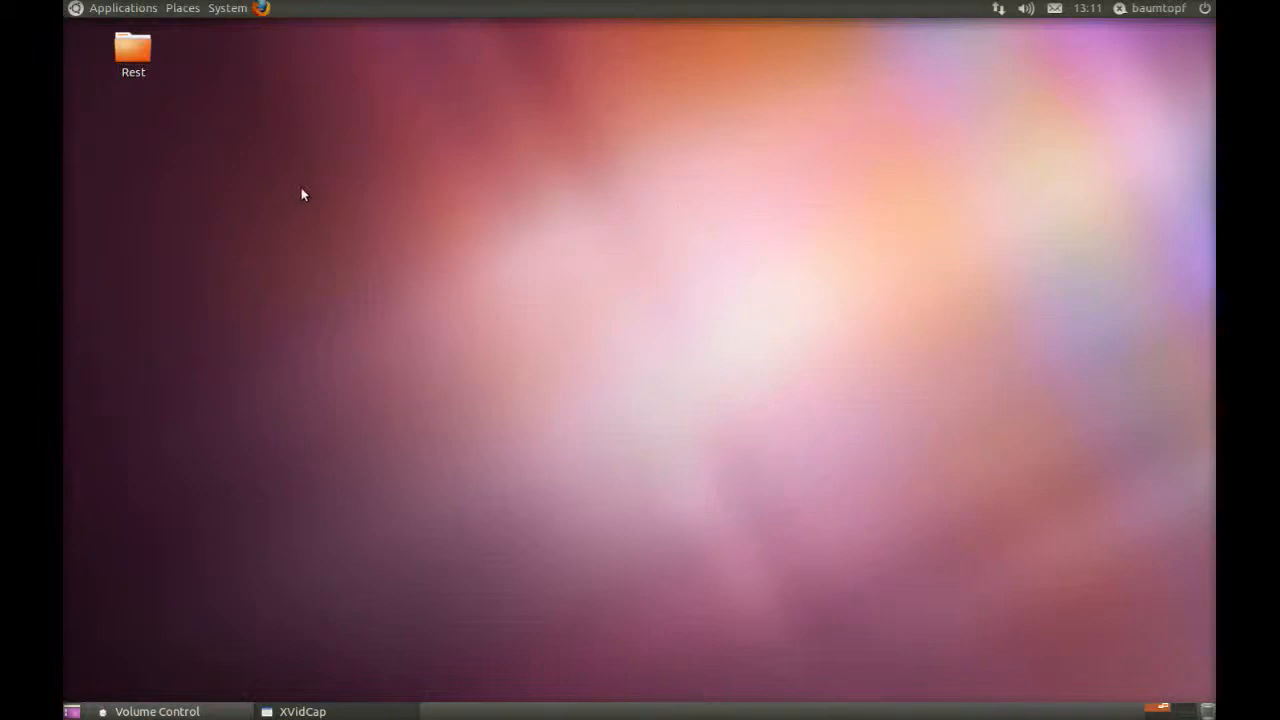
mouse_move(310, 224)
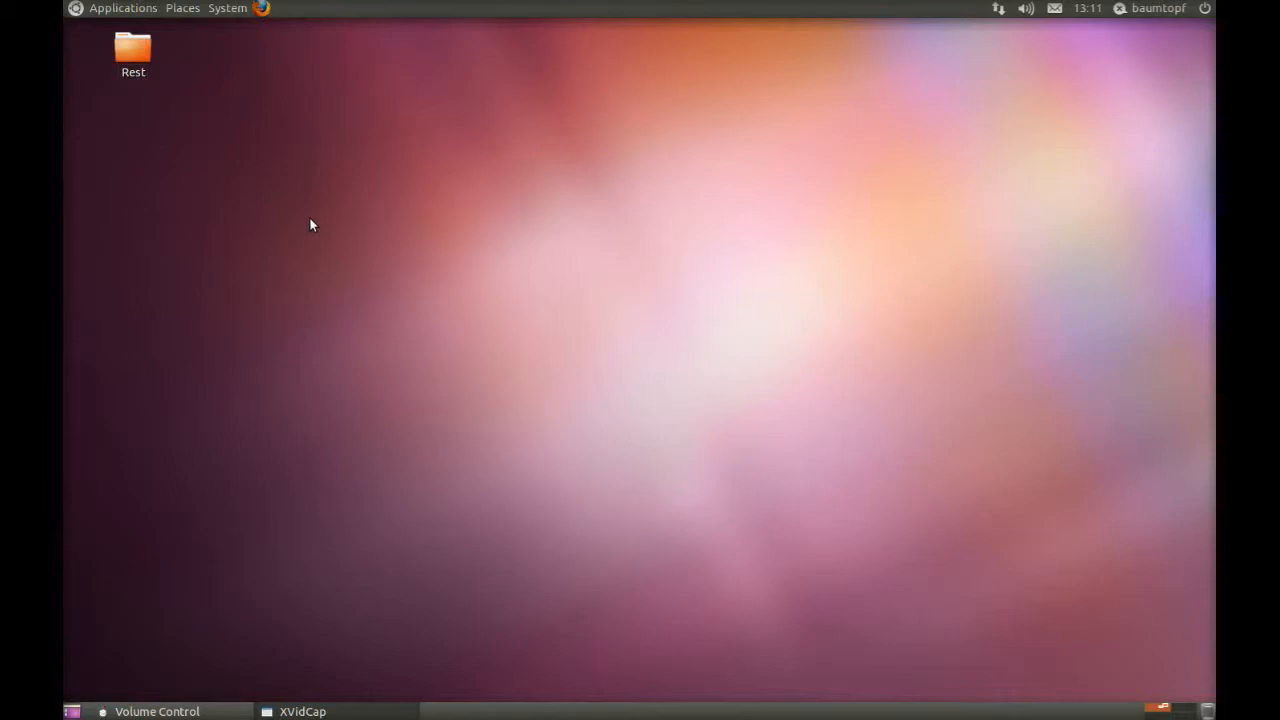
mouse_move(321, 214)
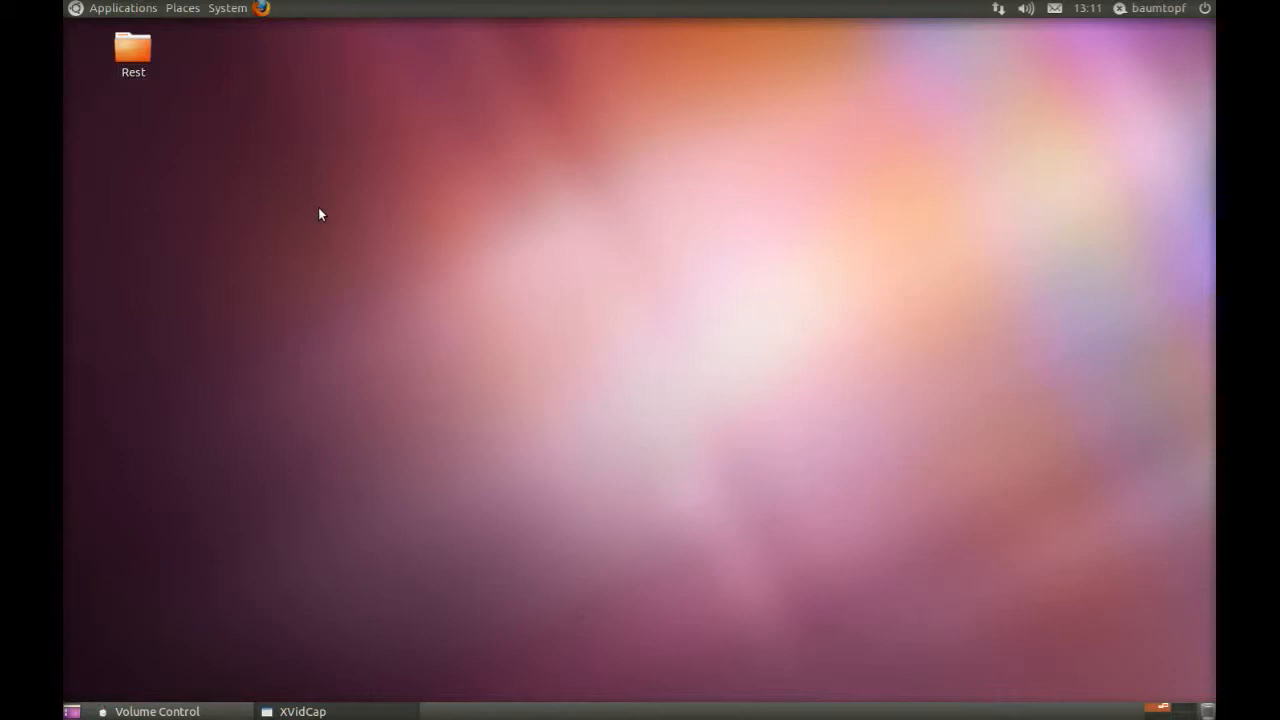
mouse_move(510, 277)
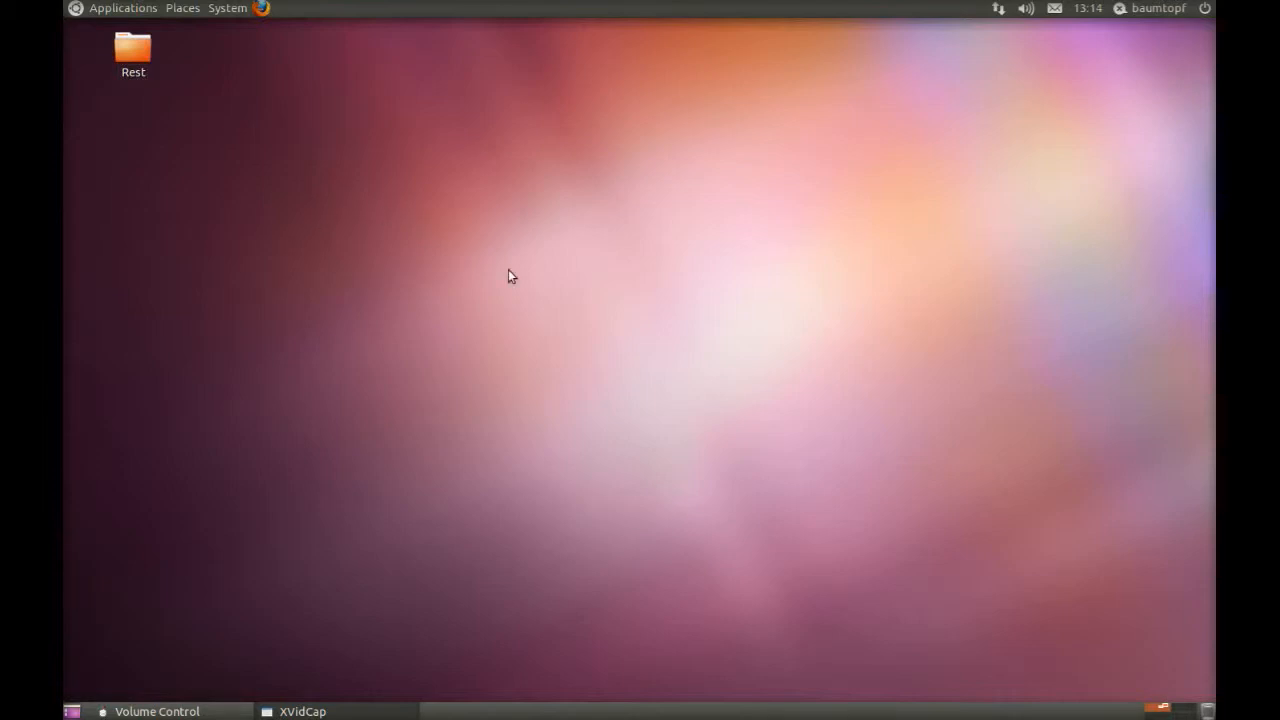
mouse_move(182, 8)
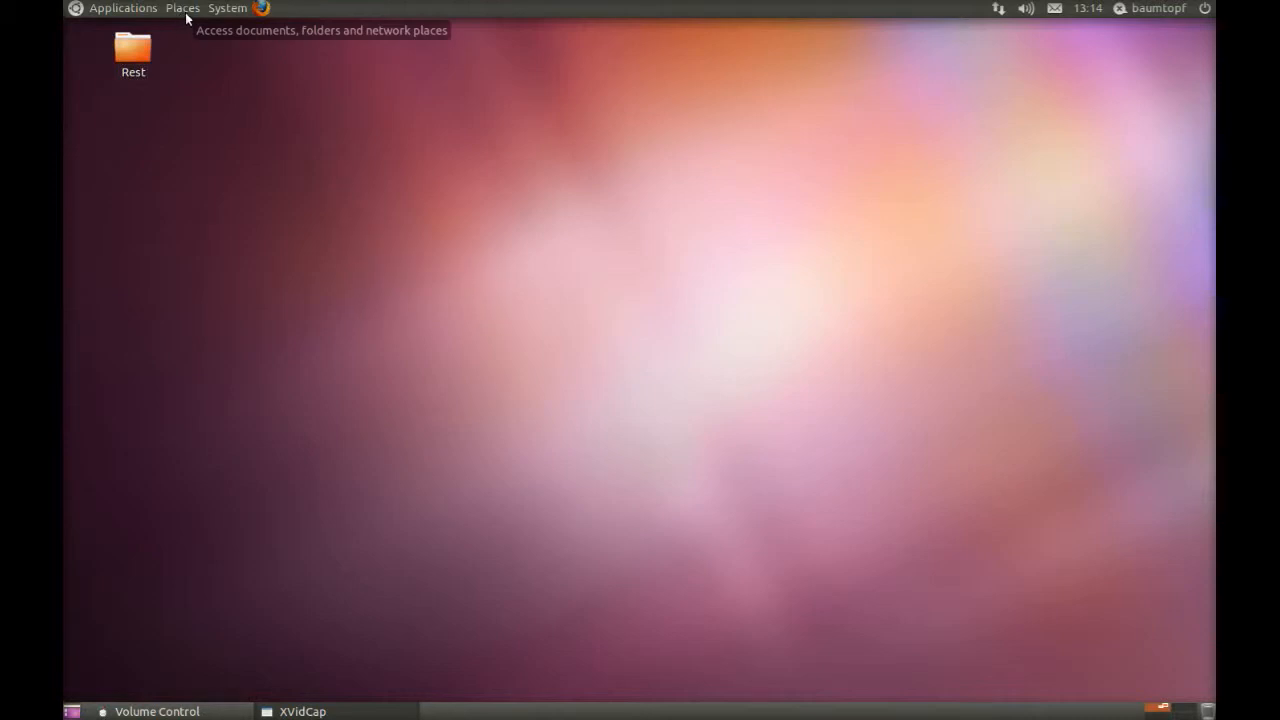
Open the Downloads folder from Places and open the zip archive in Archive Manager
click(182, 8)
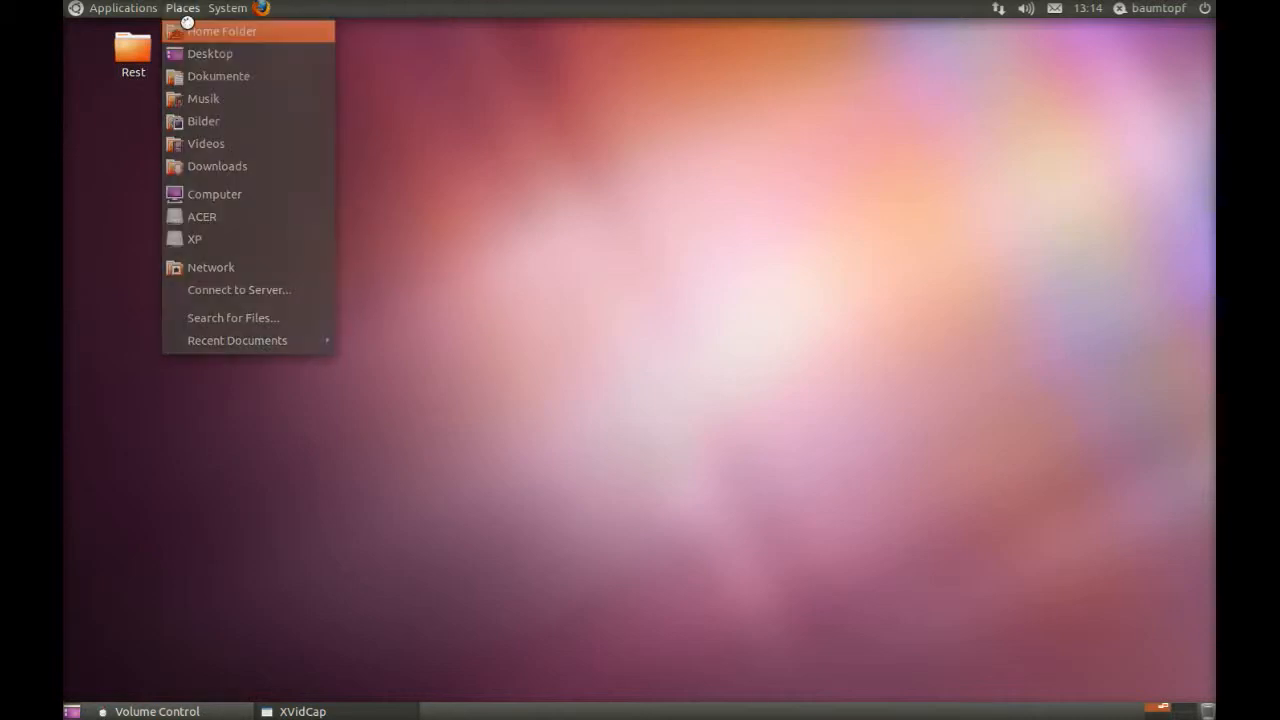
click(222, 31)
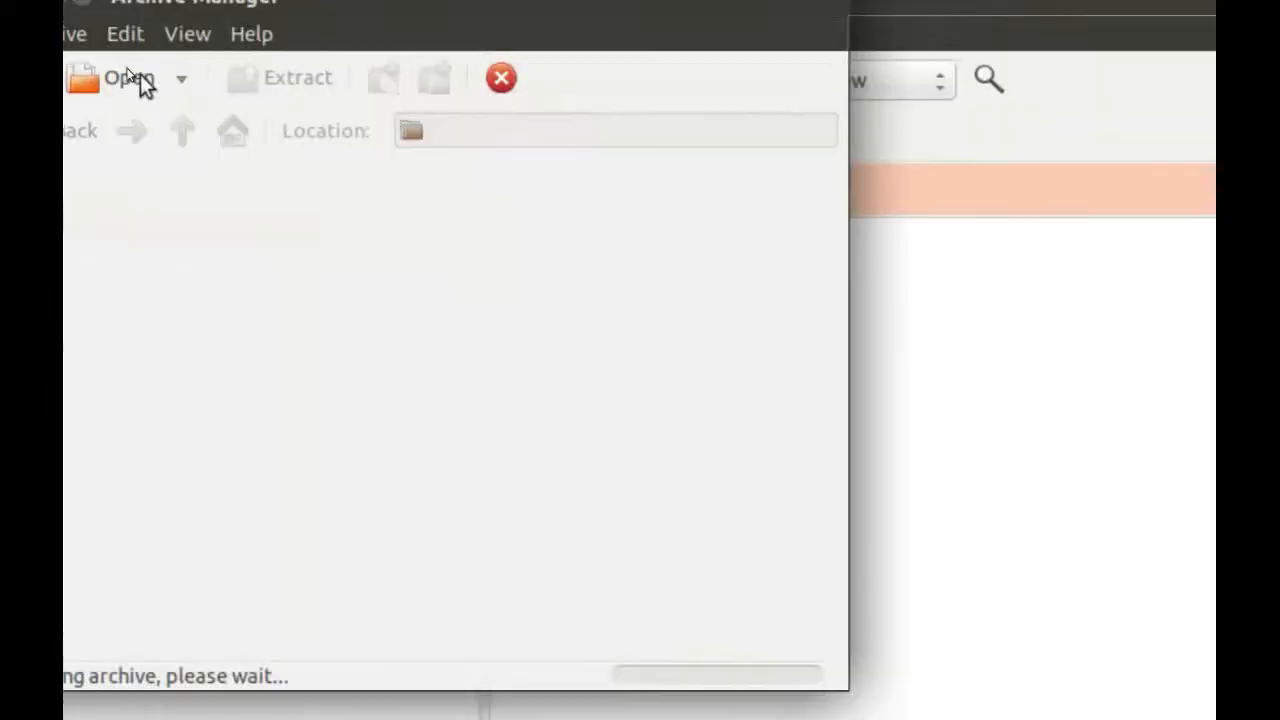
Choose usr/share/sopcast-player/lib on the File System as the extraction destination
click(115, 78)
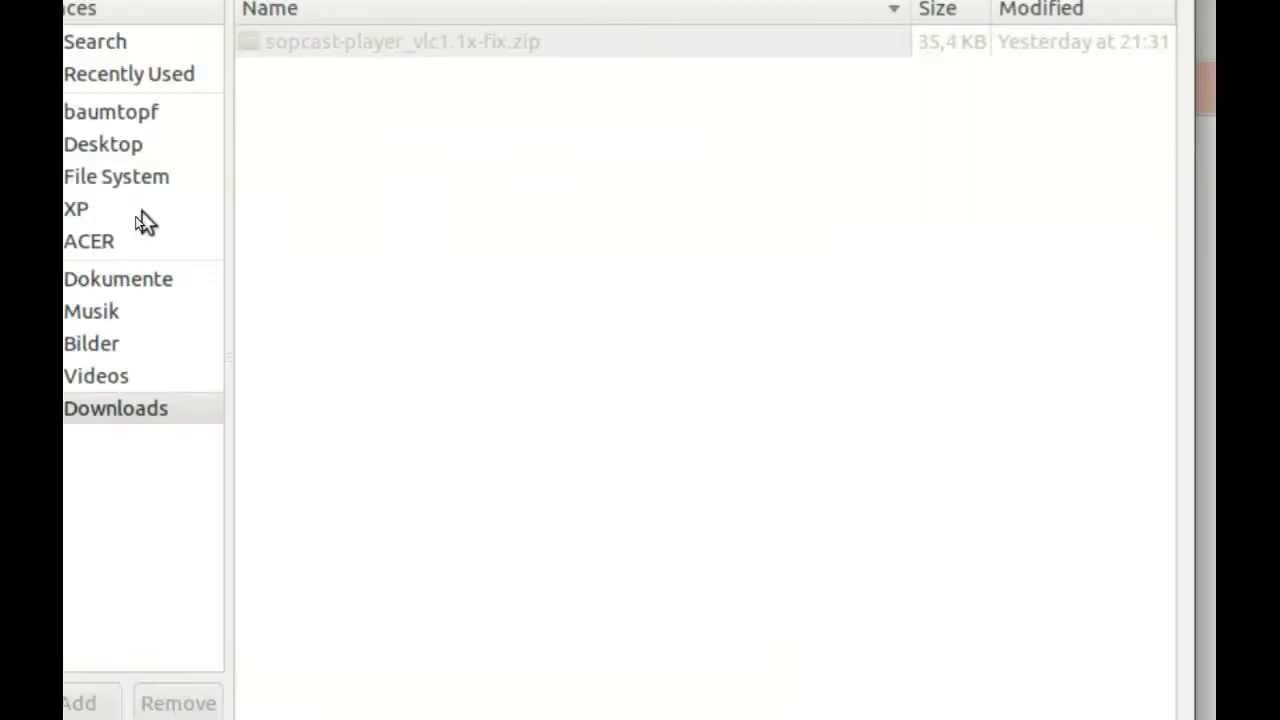
click(116, 176)
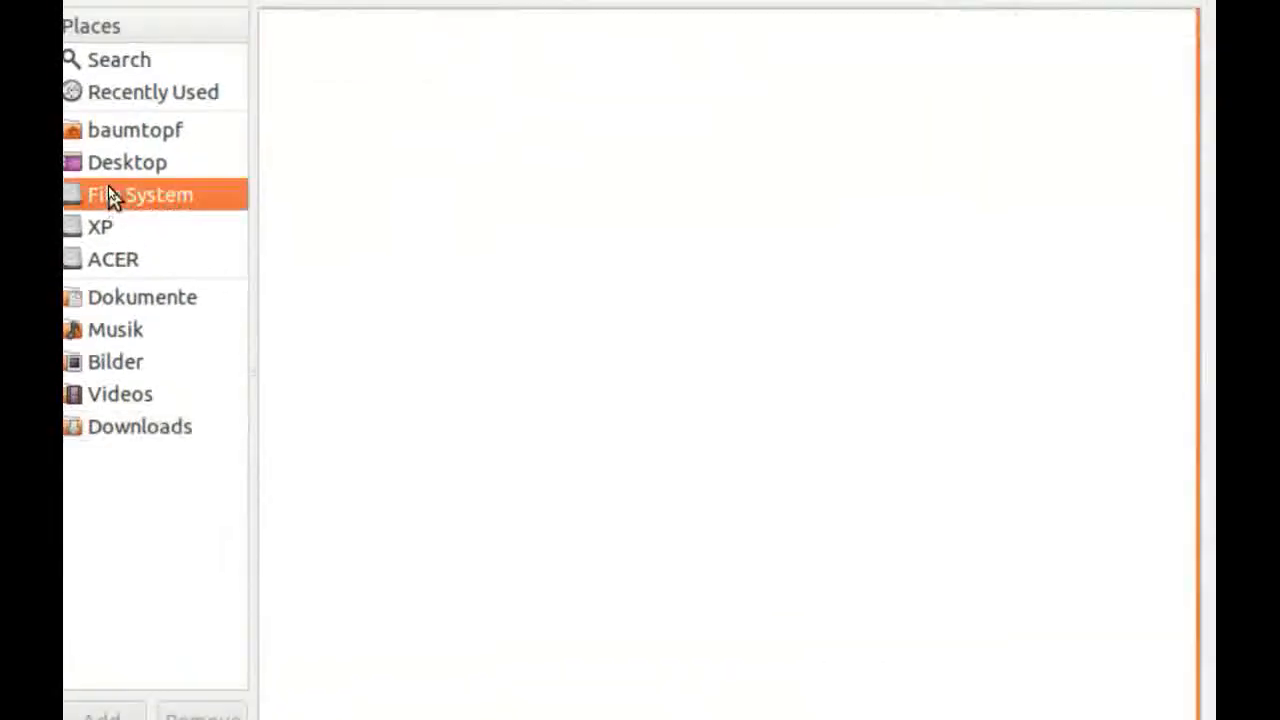
click(140, 194)
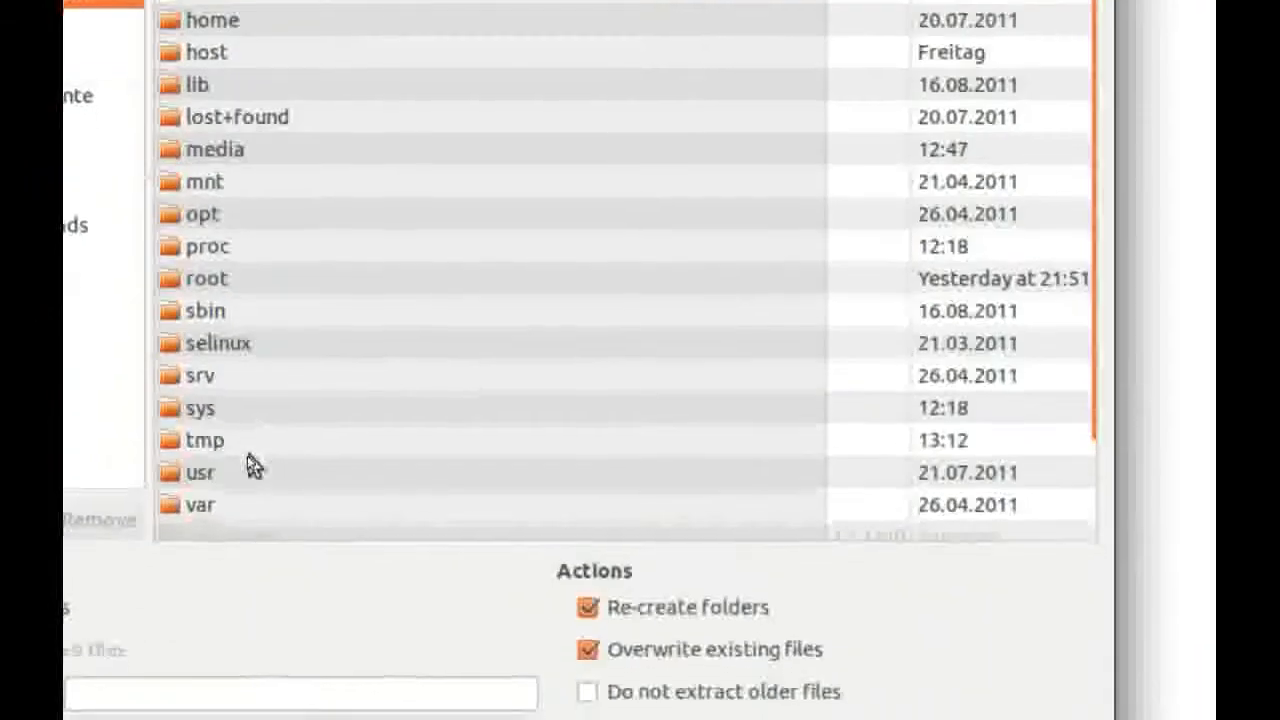
double_click(200, 472)
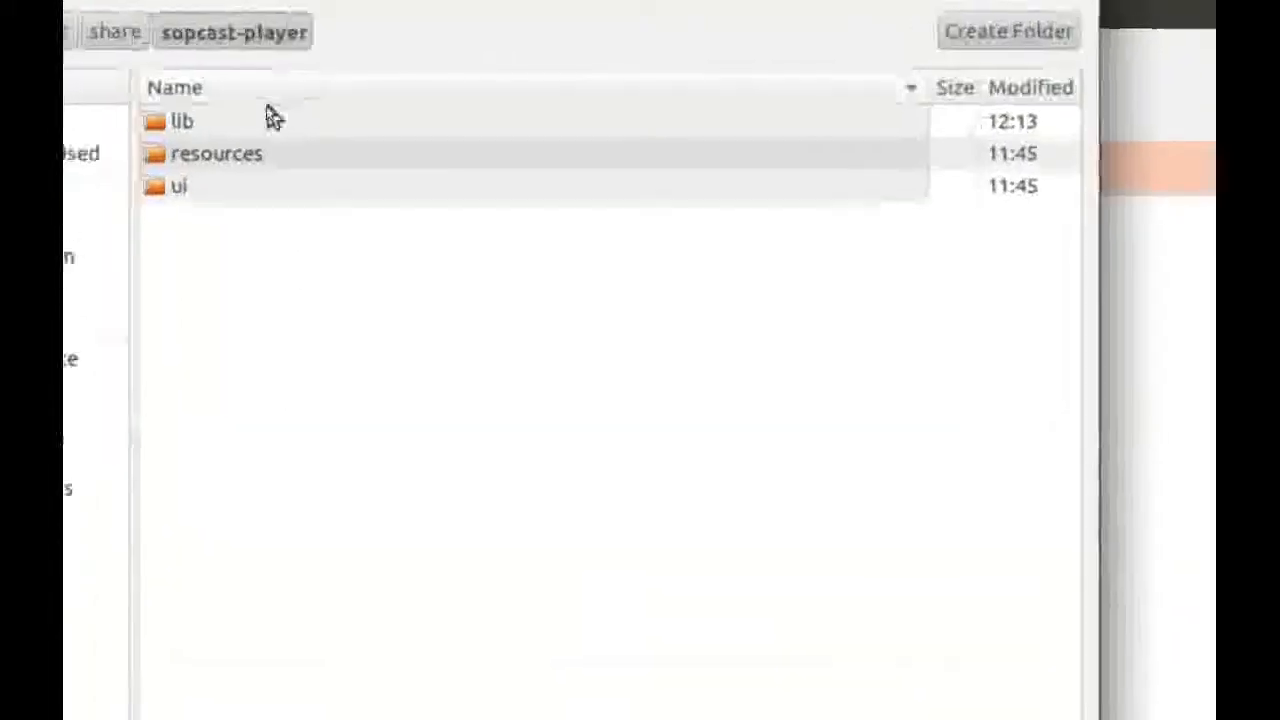
double_click(181, 120)
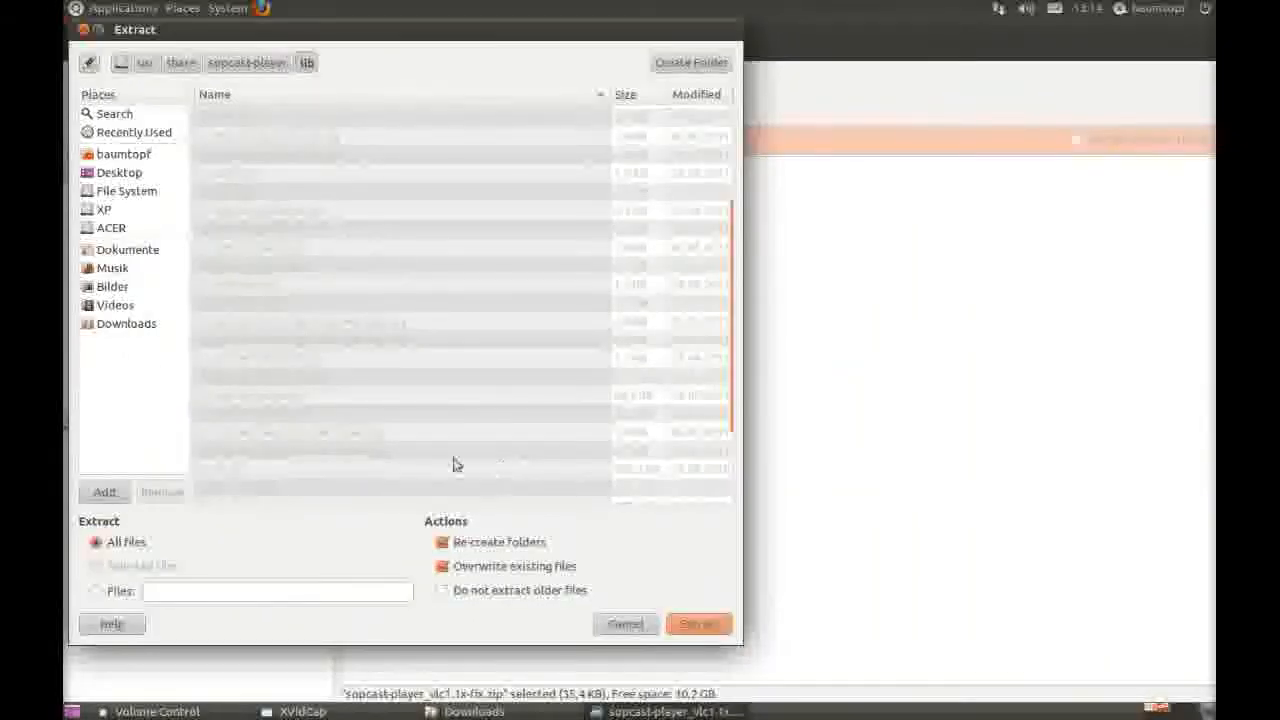
mouse_move(424, 447)
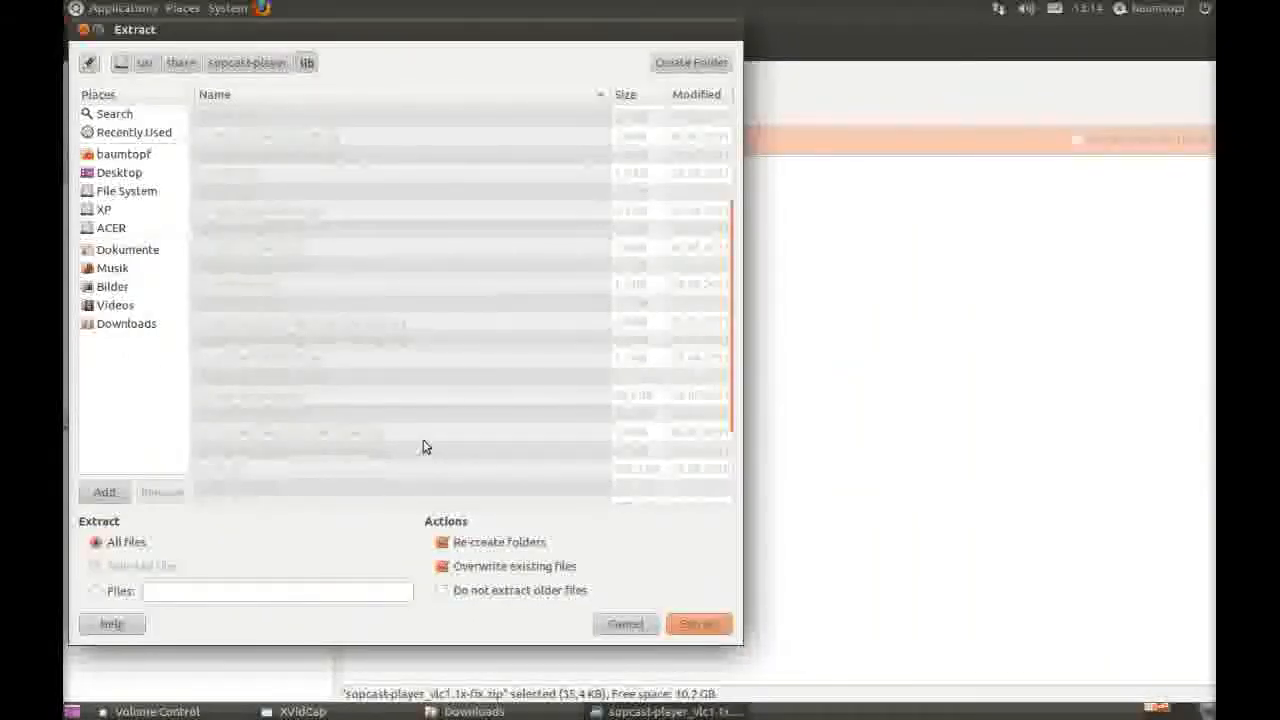
mouse_move(480, 447)
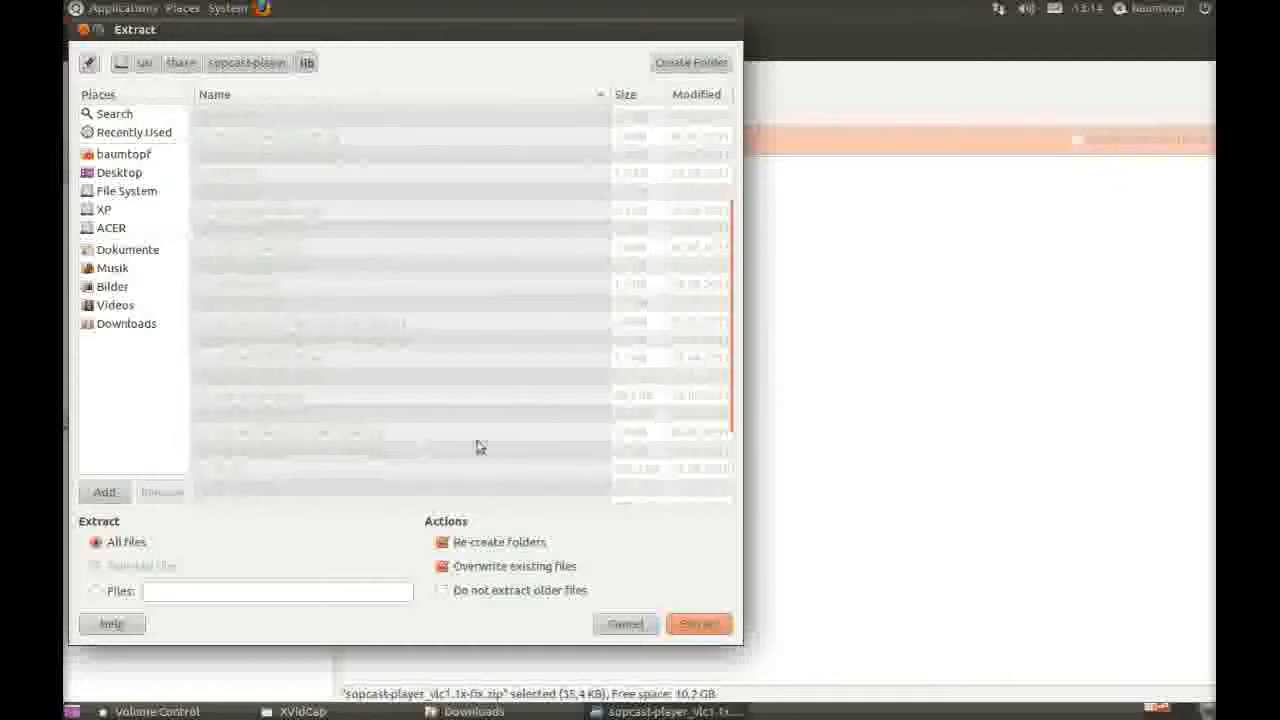
mouse_move(303, 122)
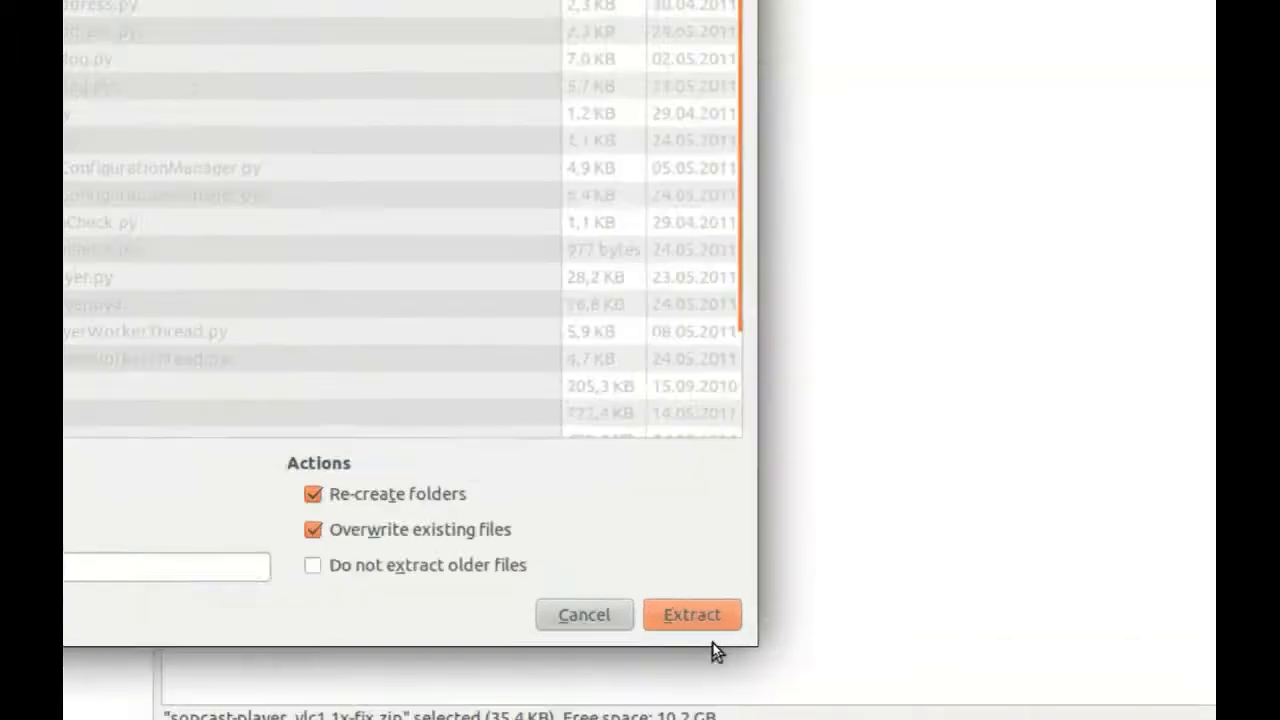
Attempt extraction into lib, which fails with a permissions error
click(692, 614)
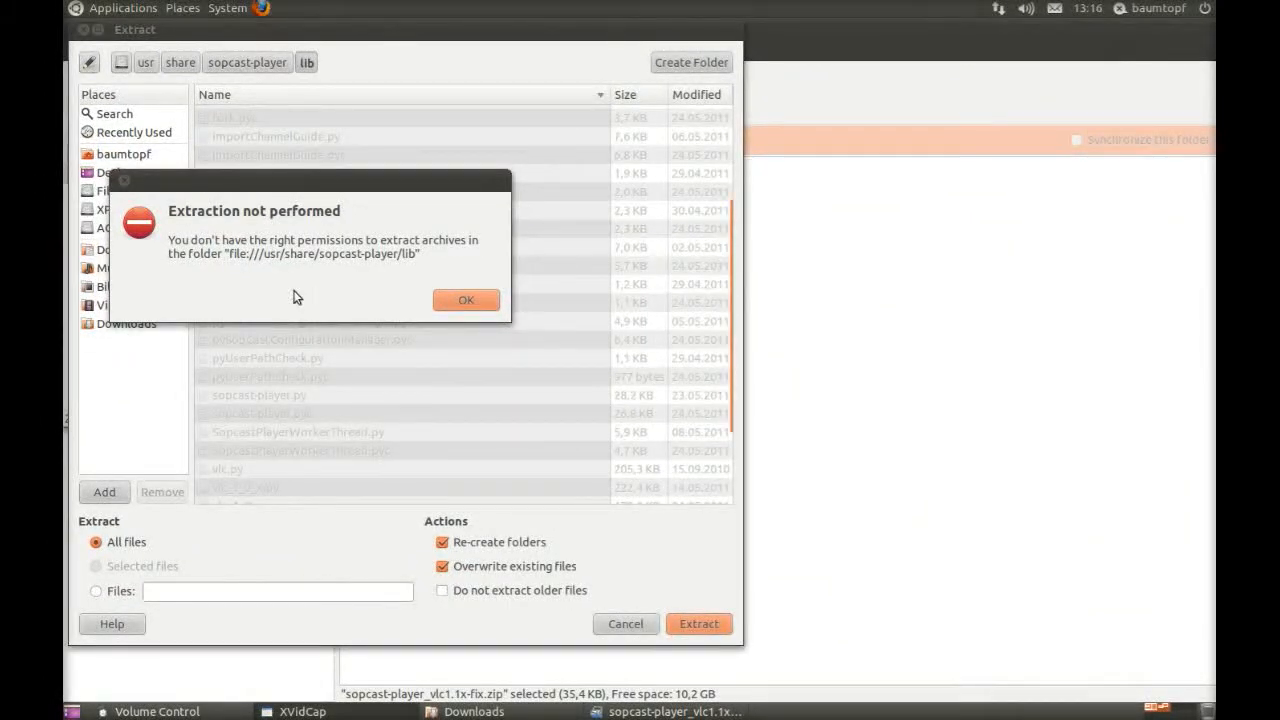
mouse_move(407, 284)
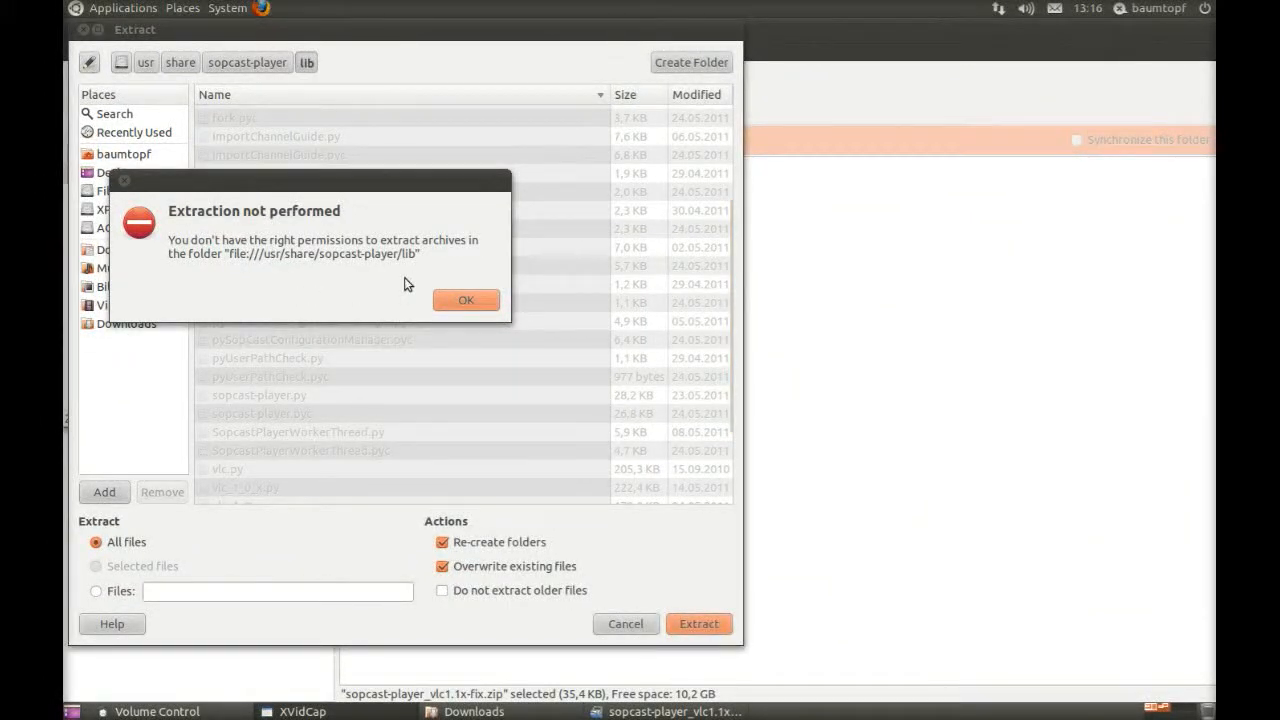
mouse_move(418, 281)
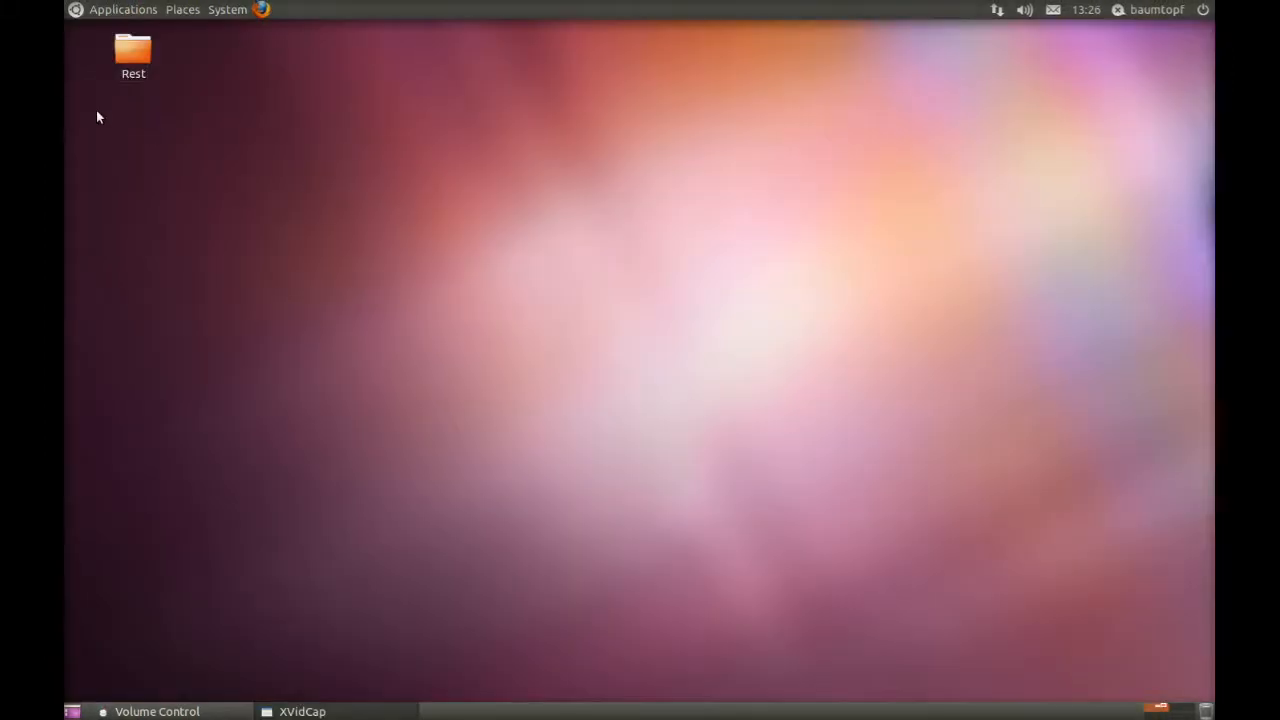
Open Terminal from Applications and run sudo nautilus
click(123, 9)
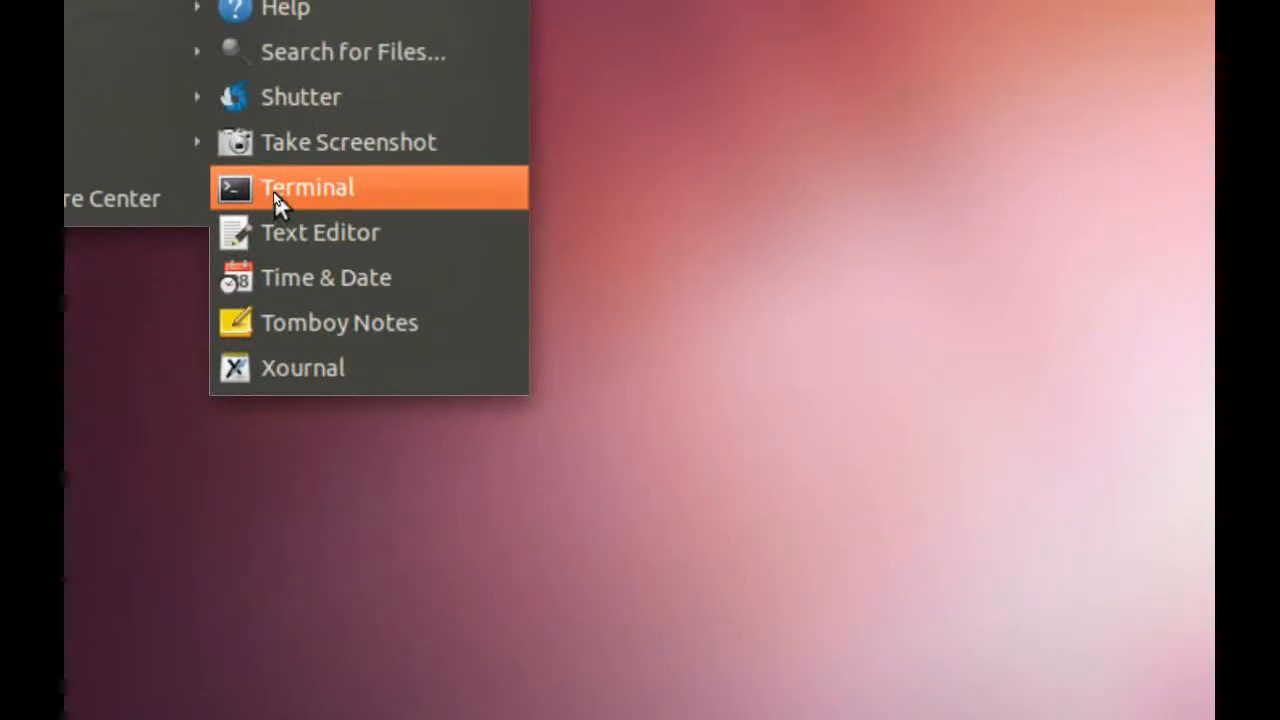
click(307, 187)
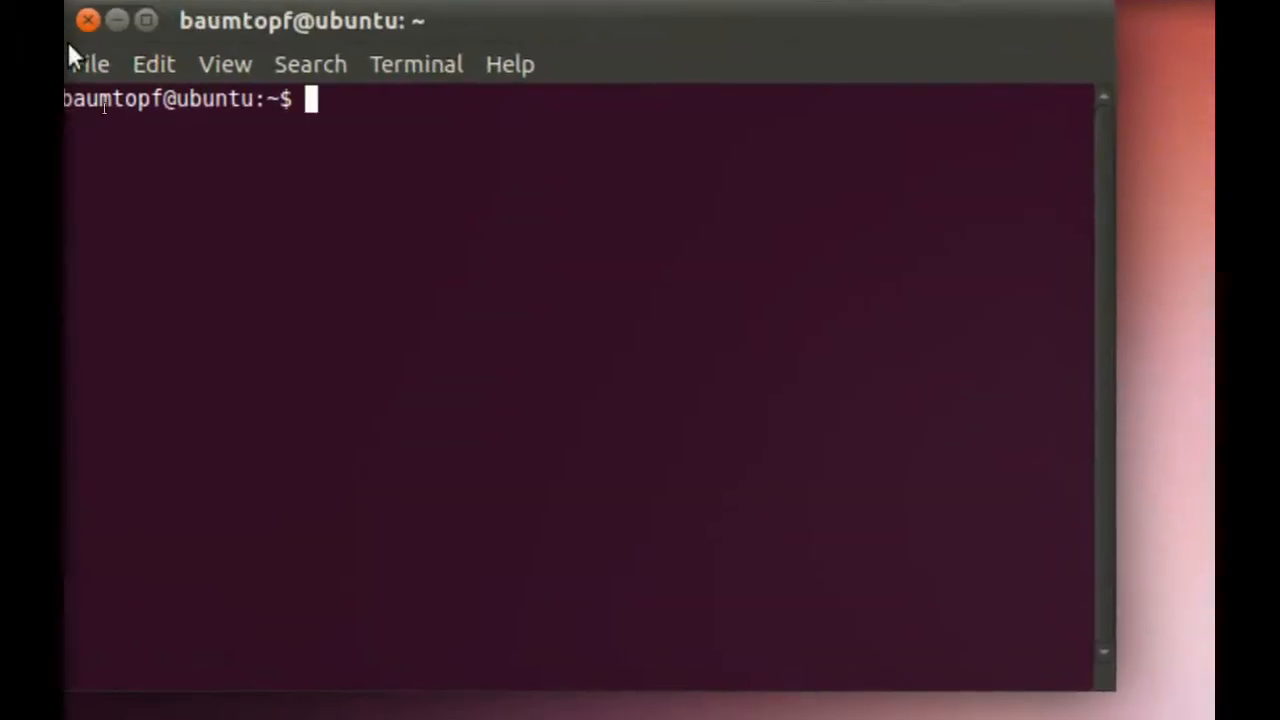
text(sudo nauti)
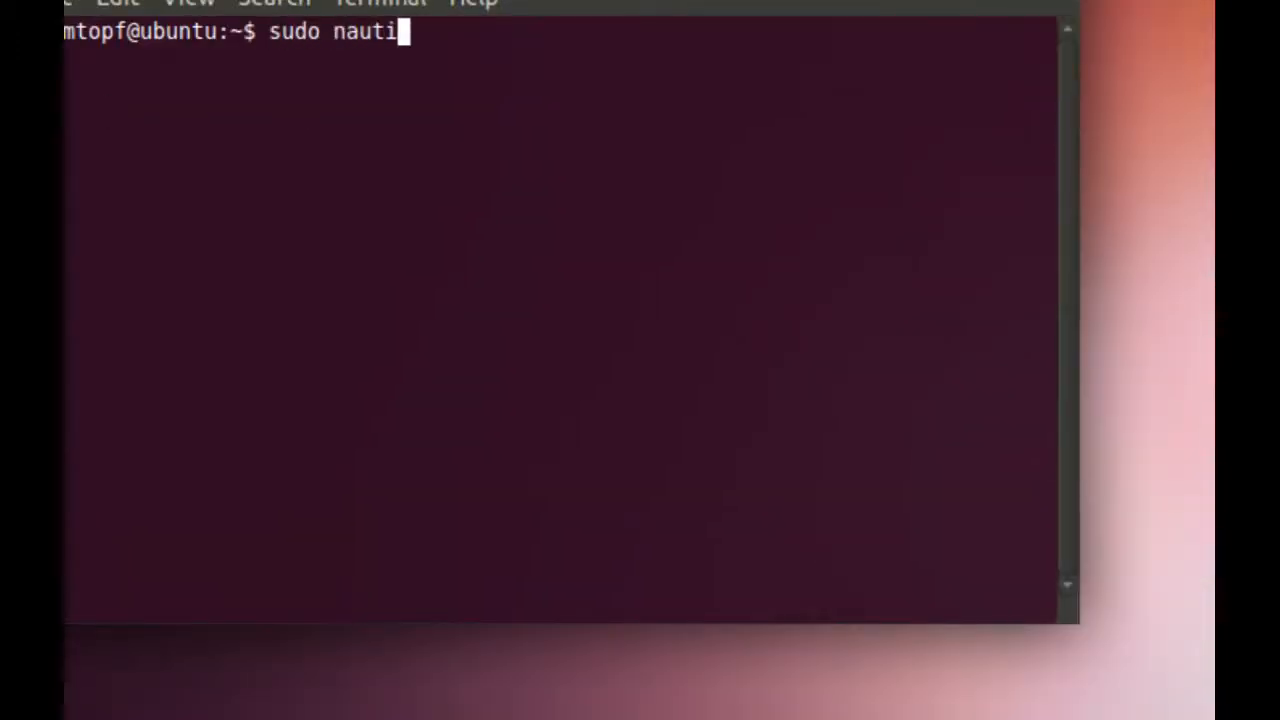
key(Return)
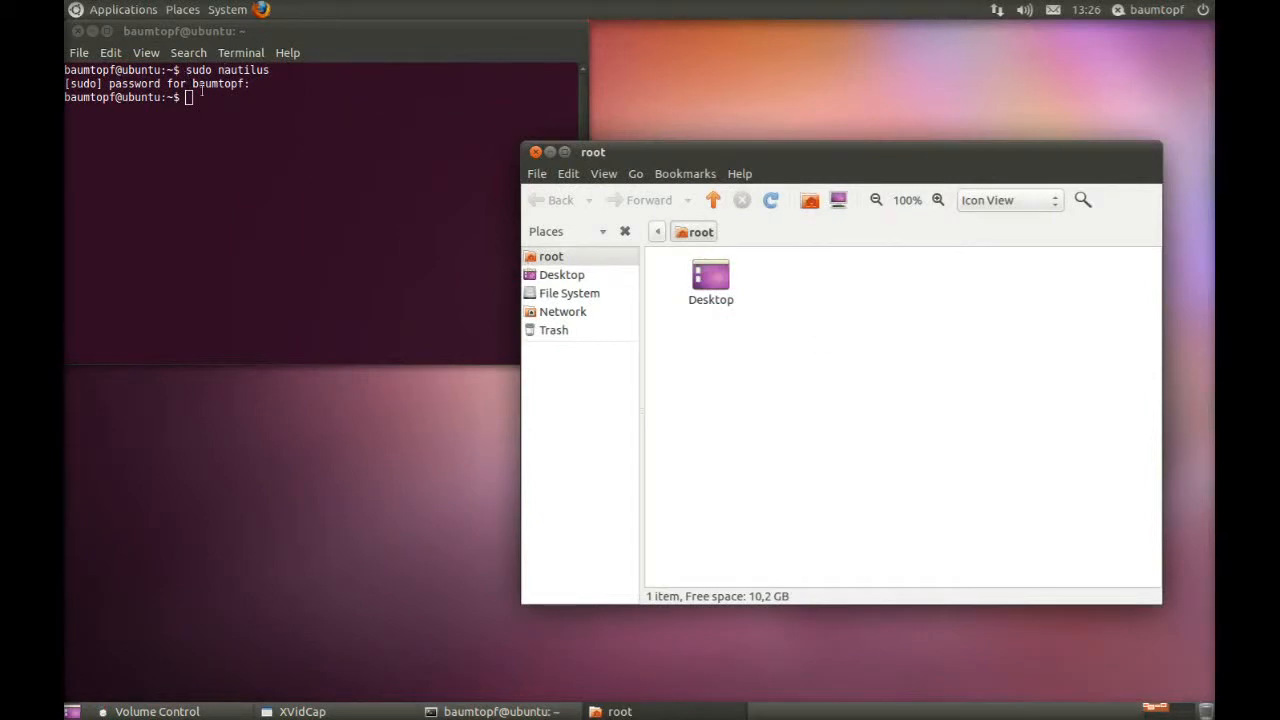
mouse_move(520, 243)
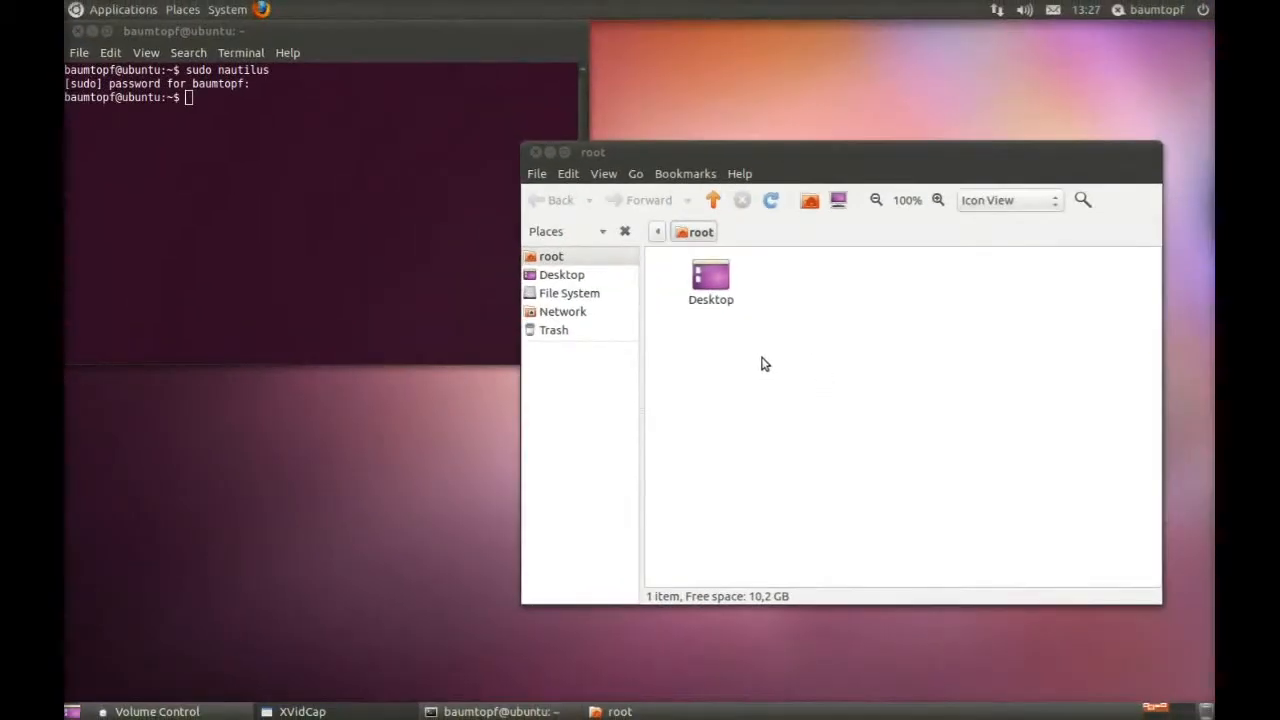
mouse_move(673, 355)
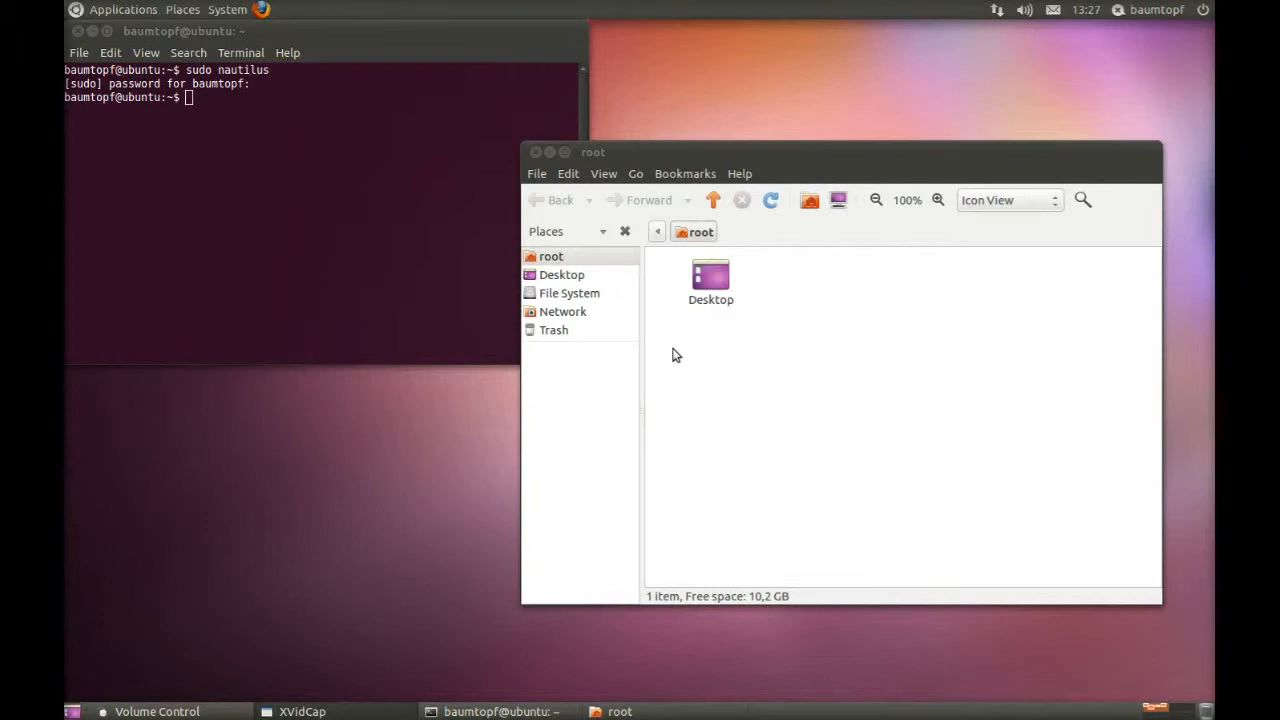
mouse_move(575, 298)
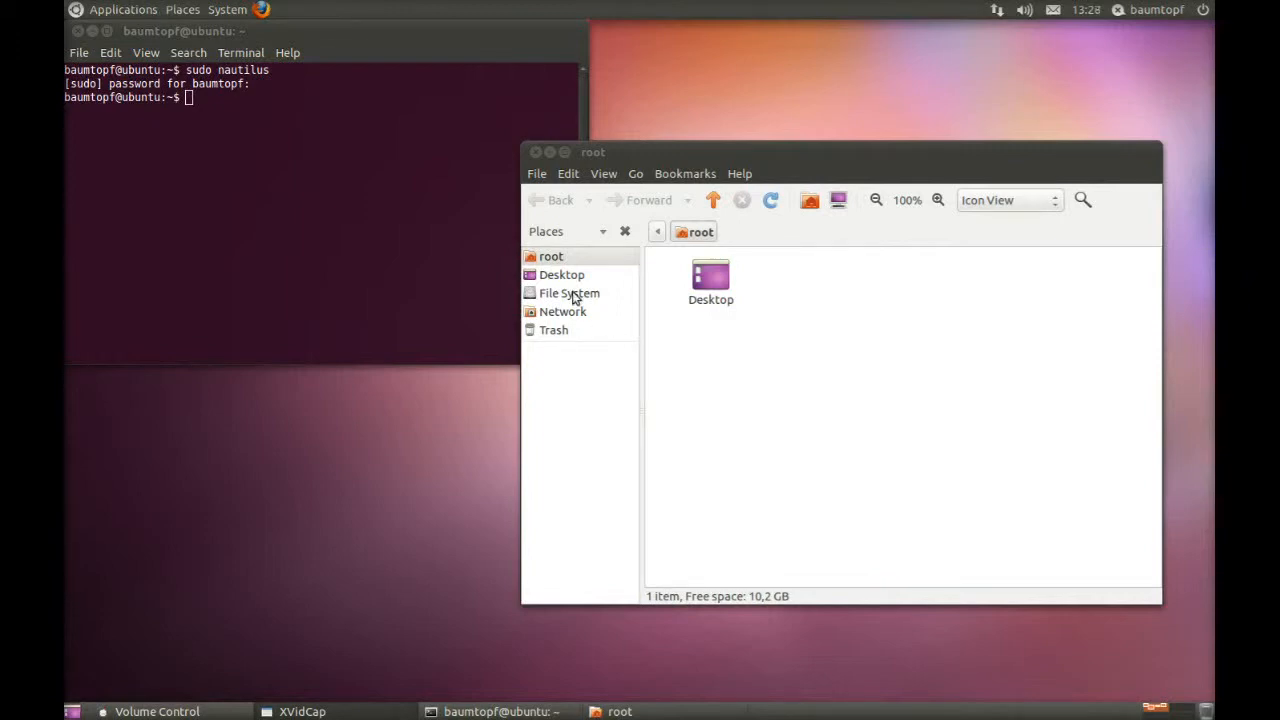
Browse from File System into home and the user's personal folder toward Downloads
click(569, 293)
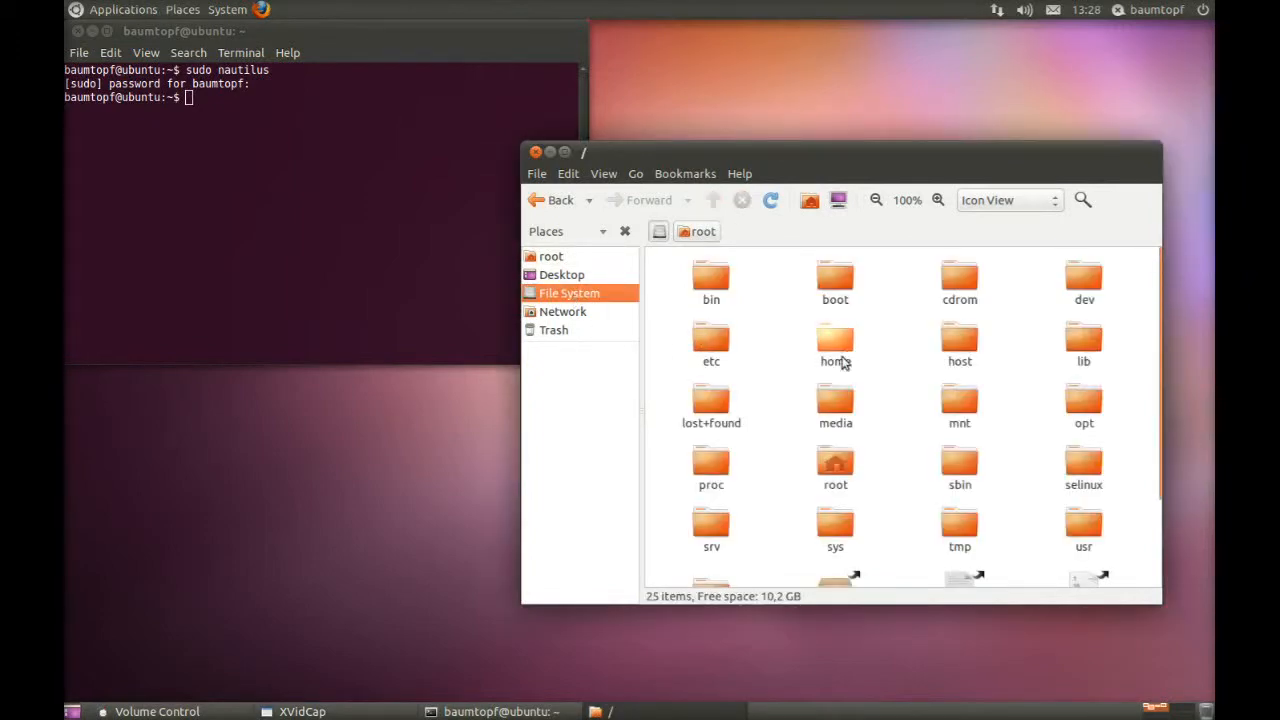
click(835, 340)
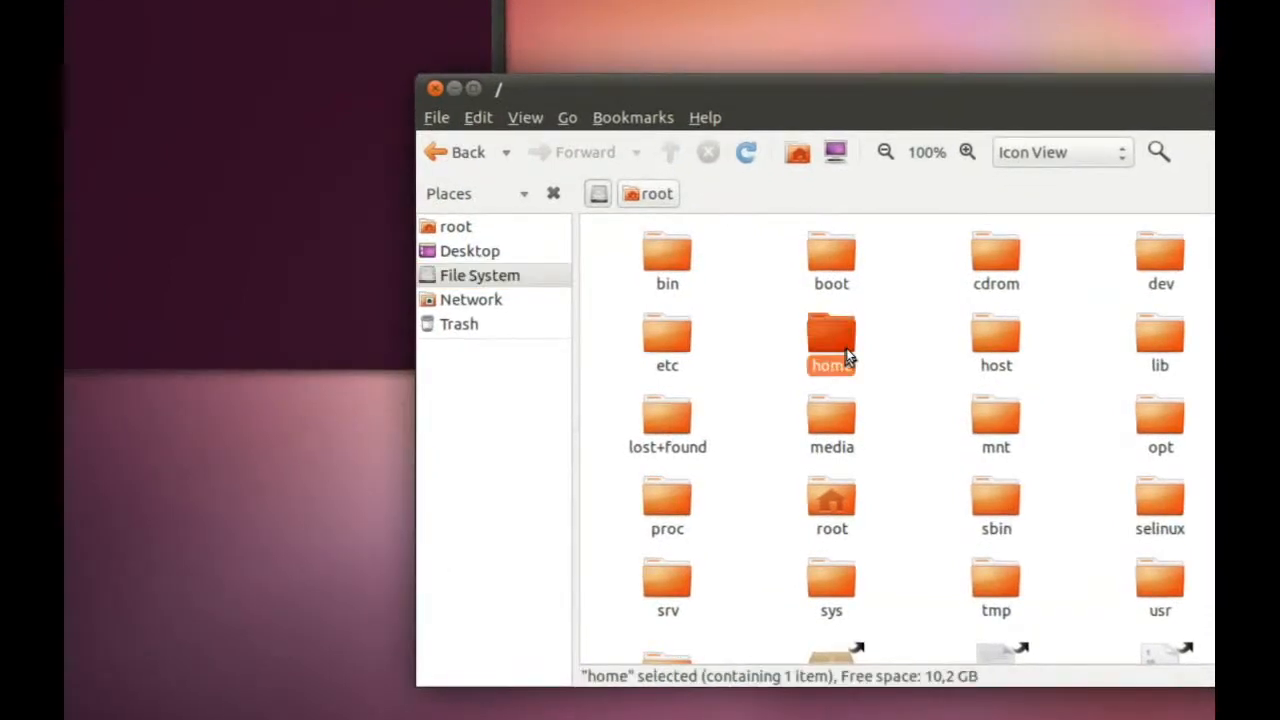
double_click(831, 340)
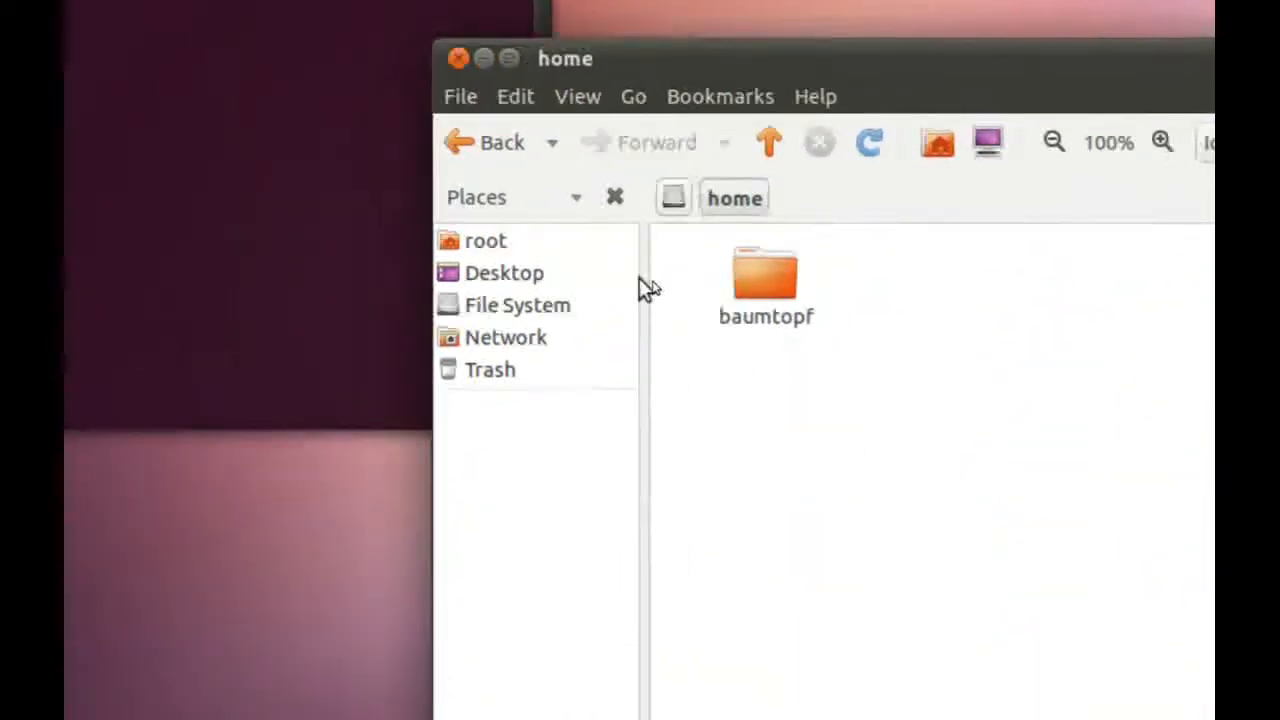
double_click(766, 280)
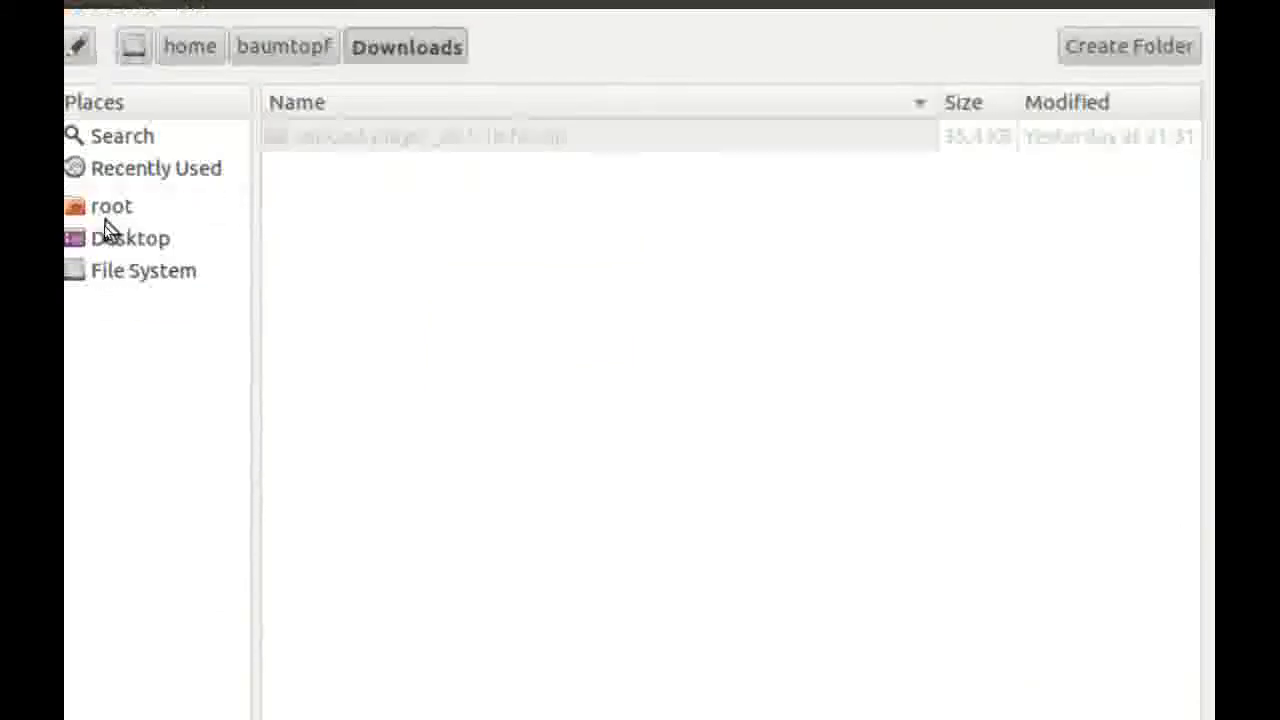
Browse the File System into usr and share for the extraction destination
click(143, 270)
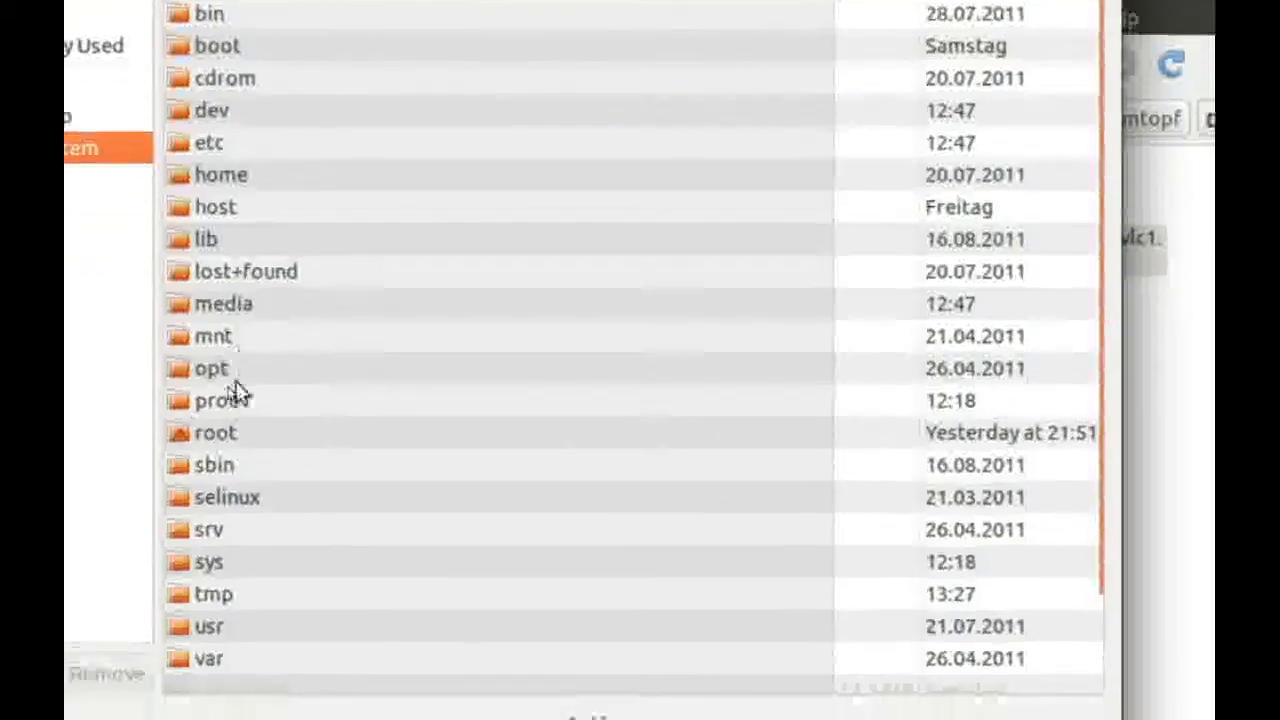
double_click(210, 626)
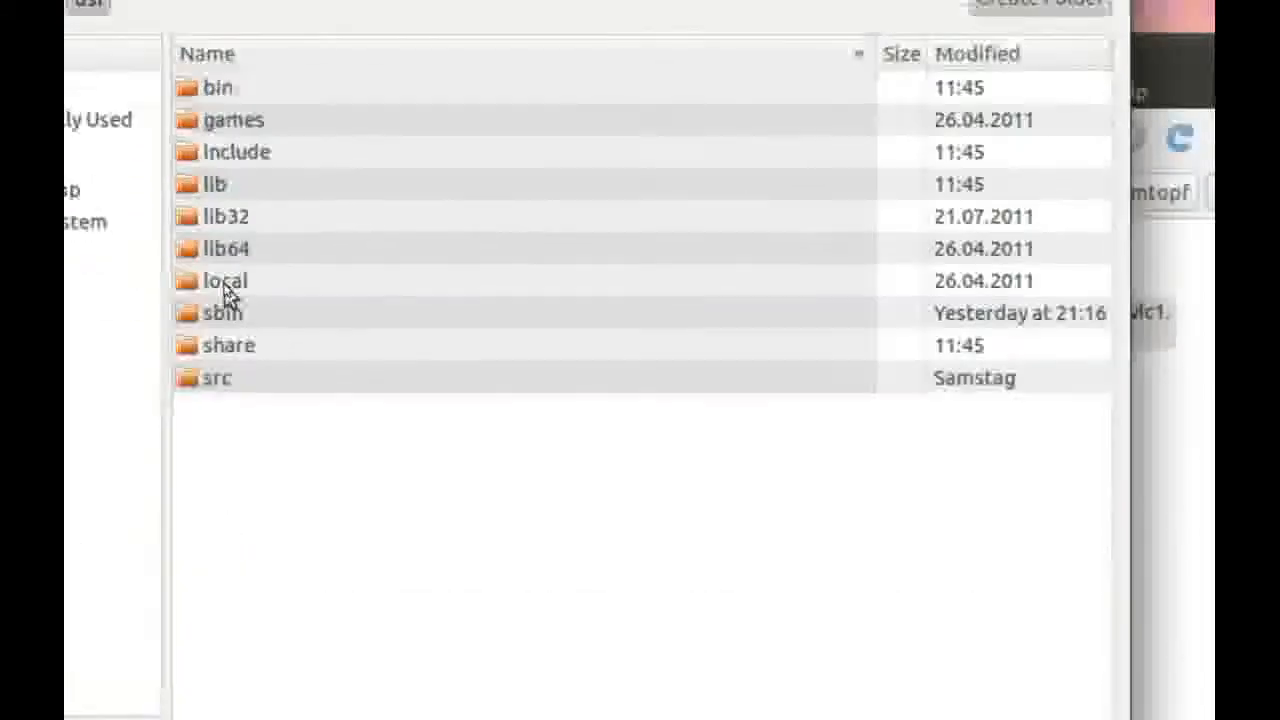
click(230, 322)
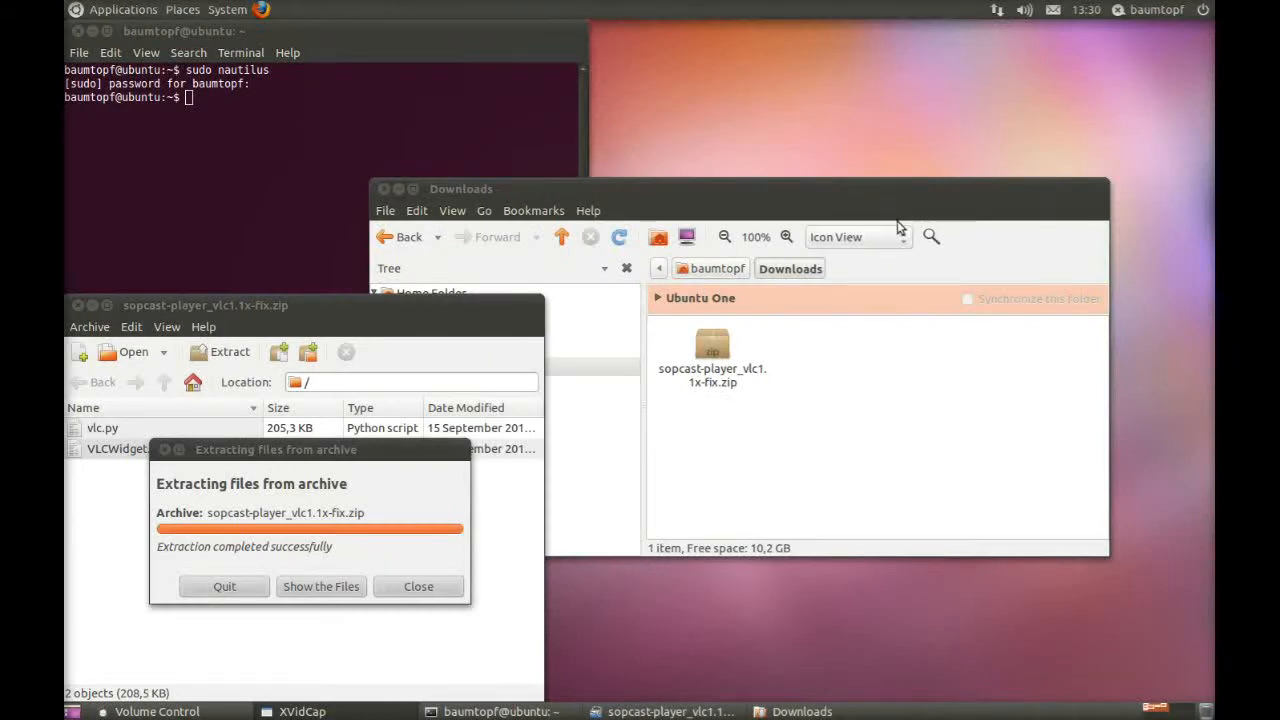
mouse_move(575, 205)
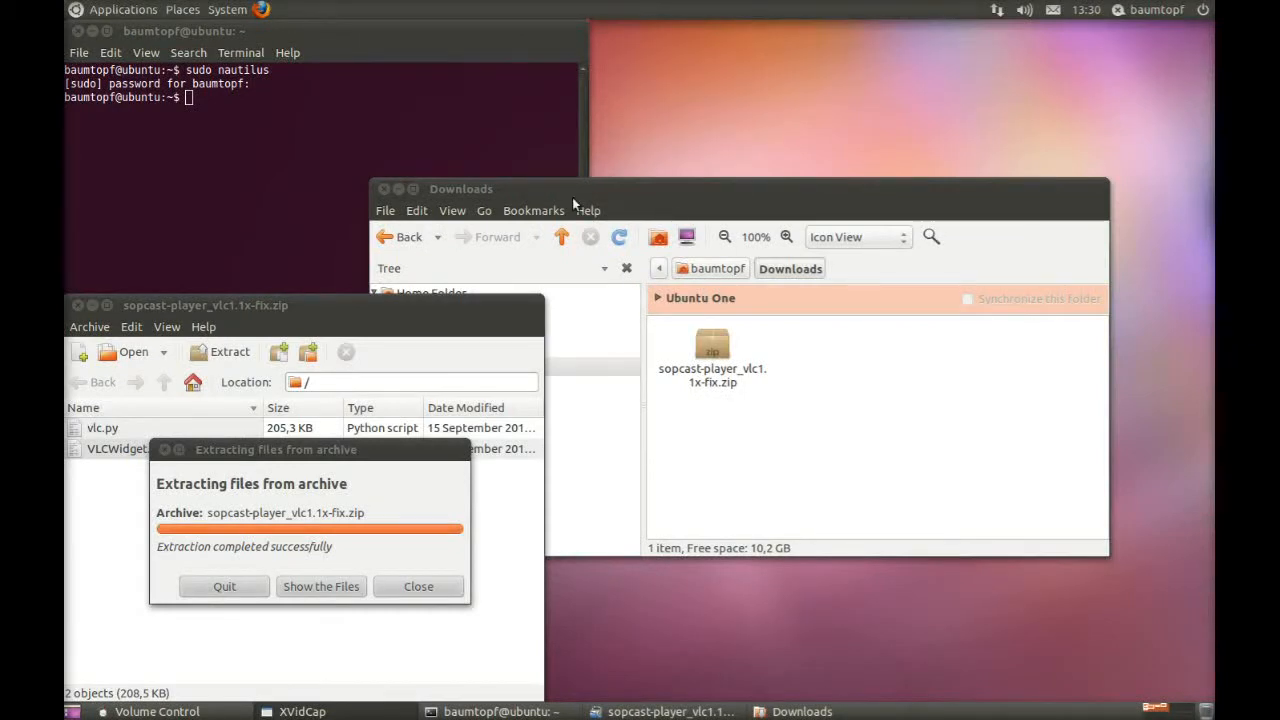